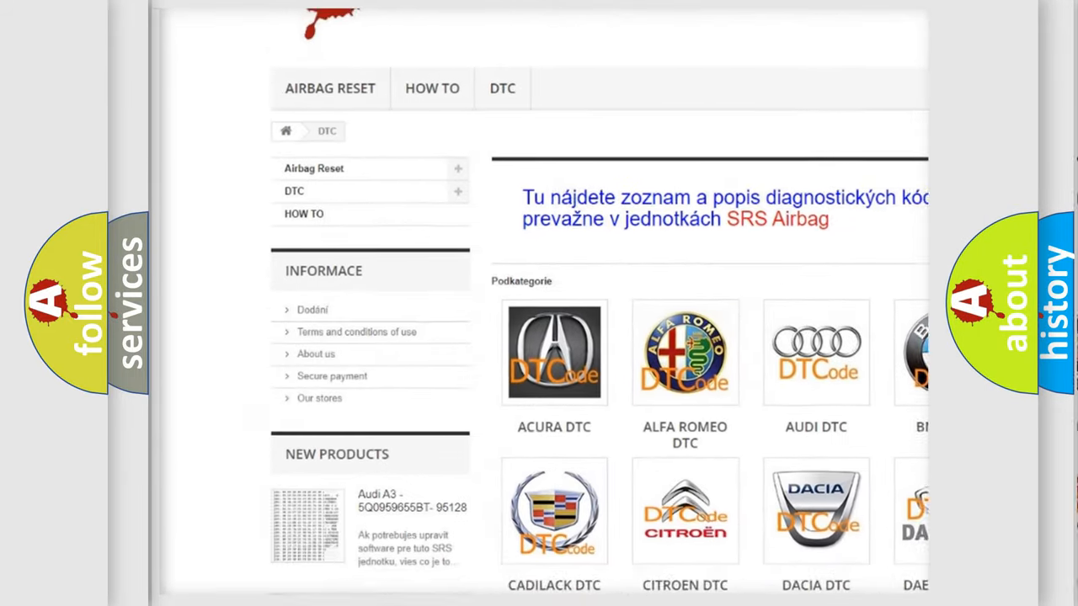
{"action": "scroll", "scroll_direction": "down", "scroll_amount": 3}
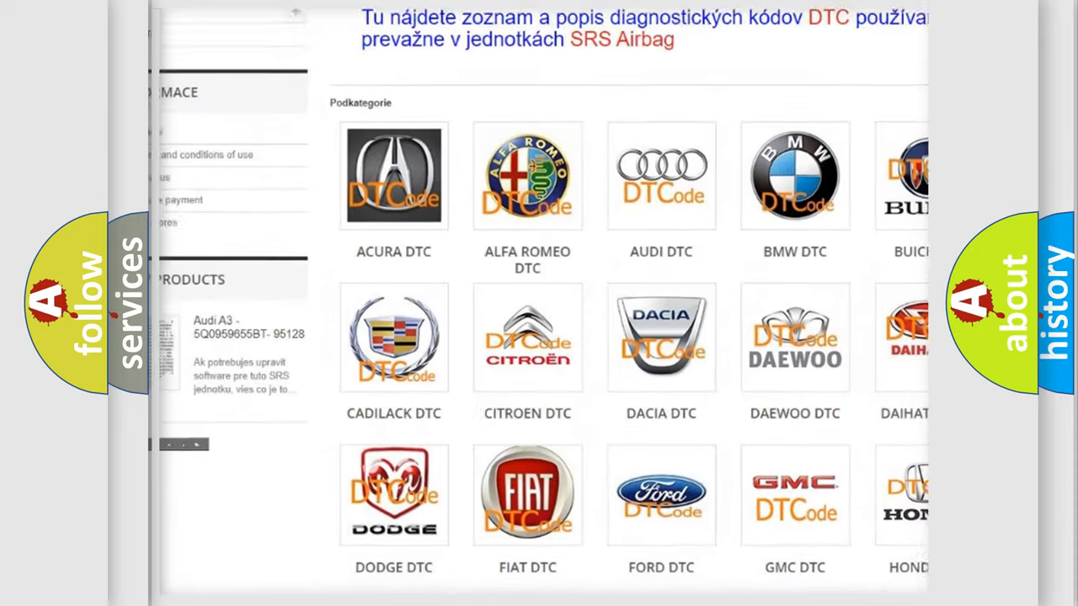
{"action": "scroll", "scroll_direction": "down", "scroll_amount": 3}
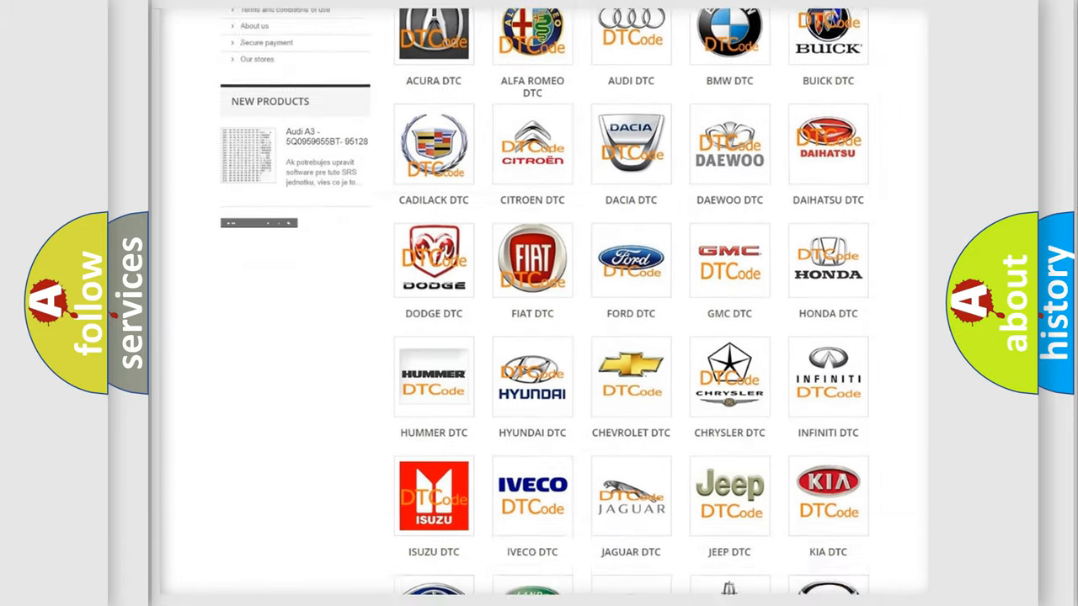
{"action": "scroll", "scroll_direction": "down", "scroll_amount": 3}
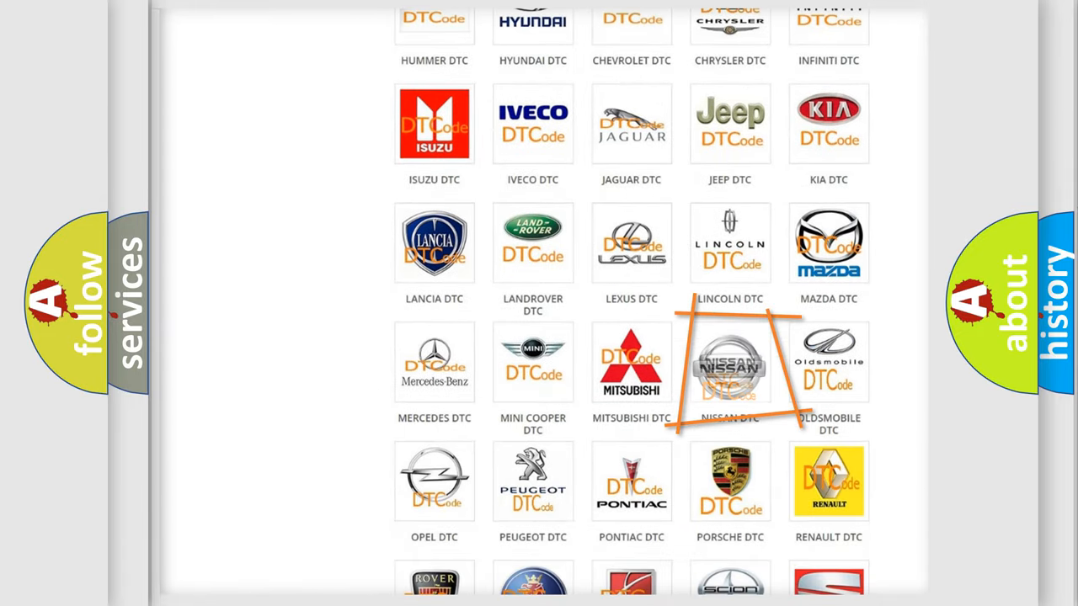